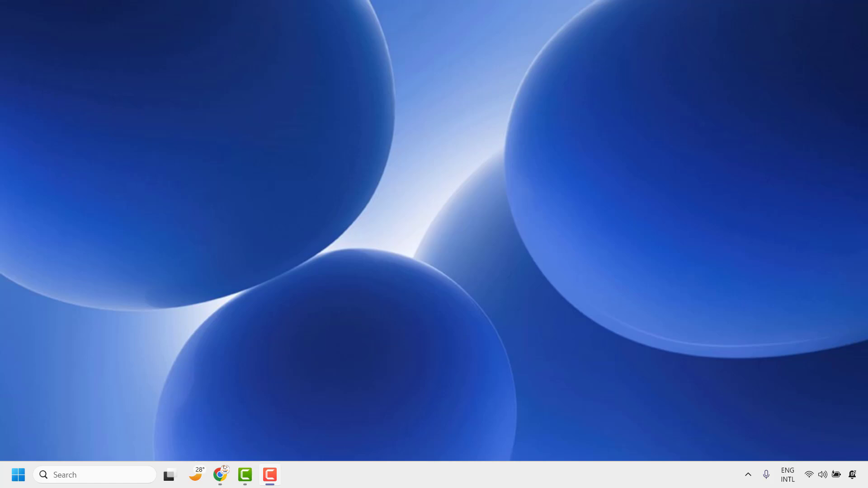
pyautogui.moveTo(107, 481)
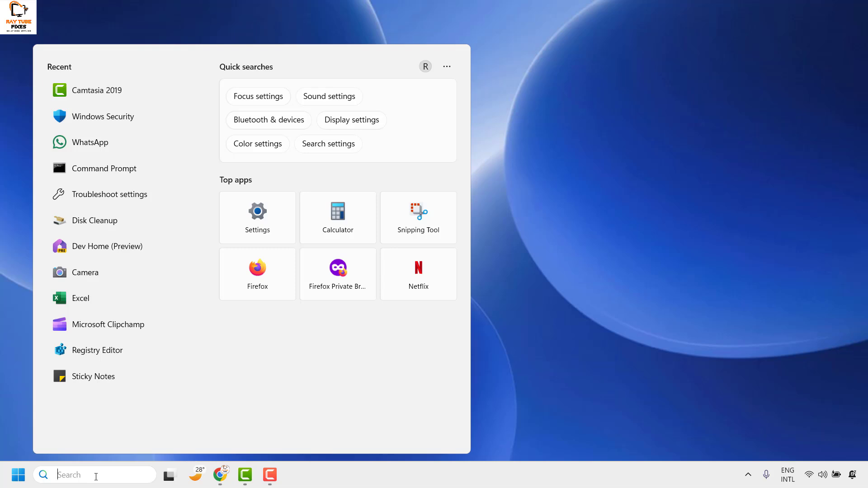
# - Launch Windows Security via search for 'windows Security' and go to Device security
pyautogui.write('windows Security')
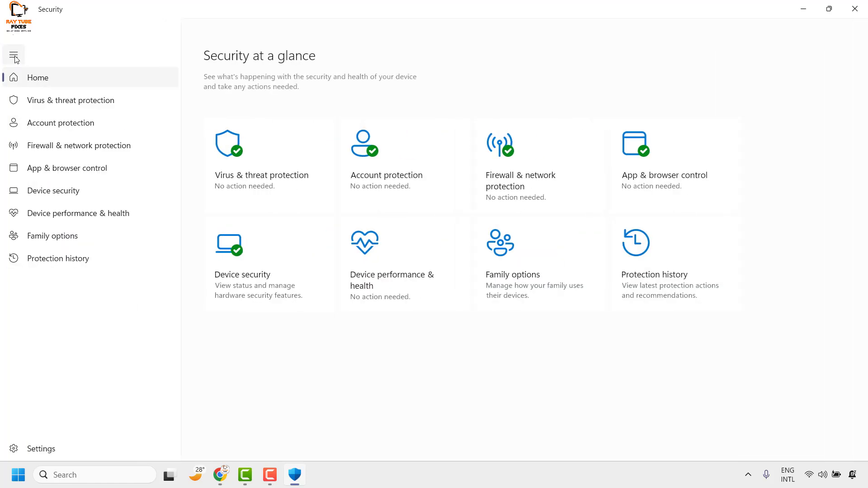
pyautogui.moveTo(53, 193)
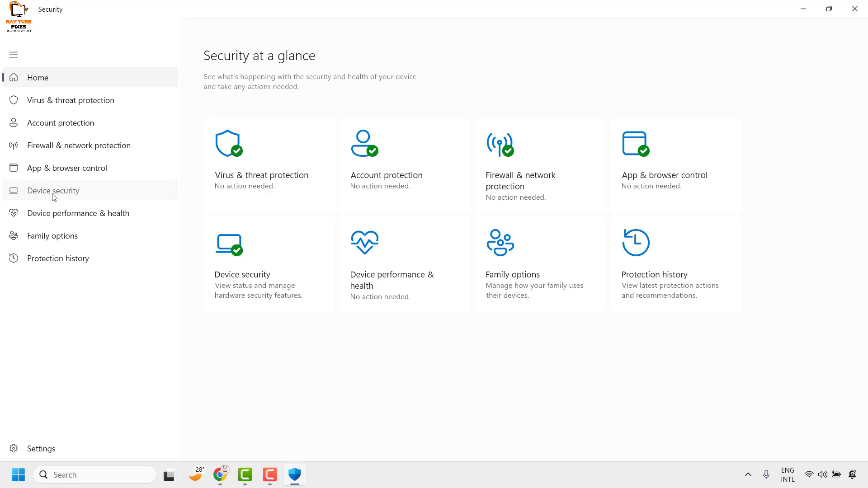
pyautogui.click(54, 190)
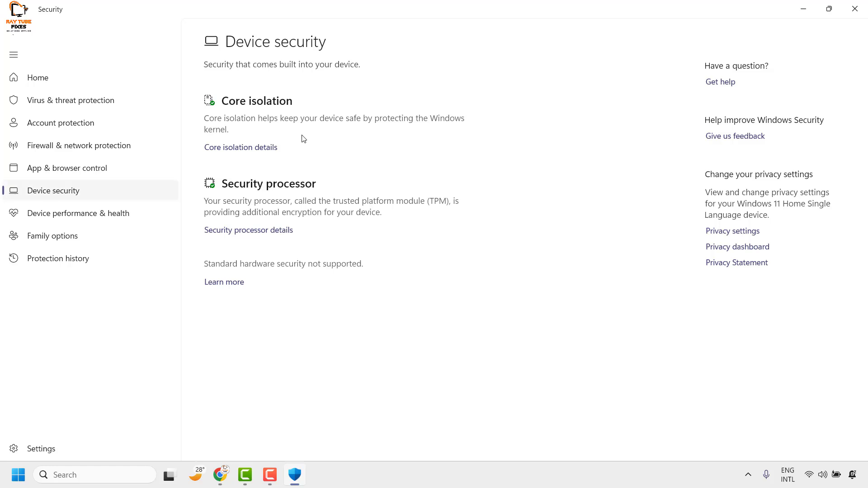
pyautogui.moveTo(253, 157)
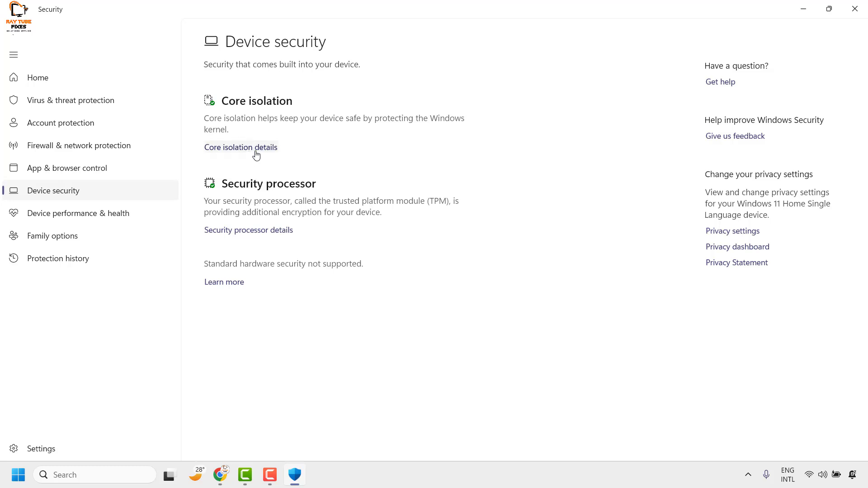
# - Go to Core isolation details, showing Memory integrity off and Vulnerable Driver Blocklist on
pyautogui.click(240, 147)
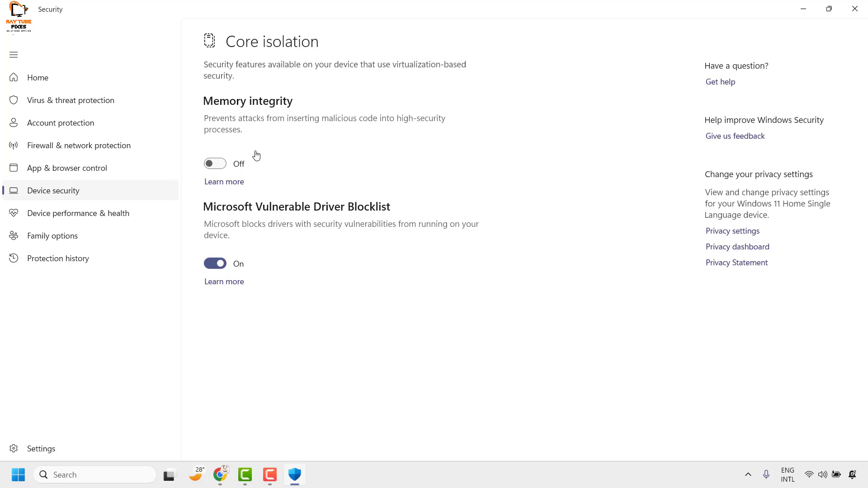
pyautogui.moveTo(215, 164)
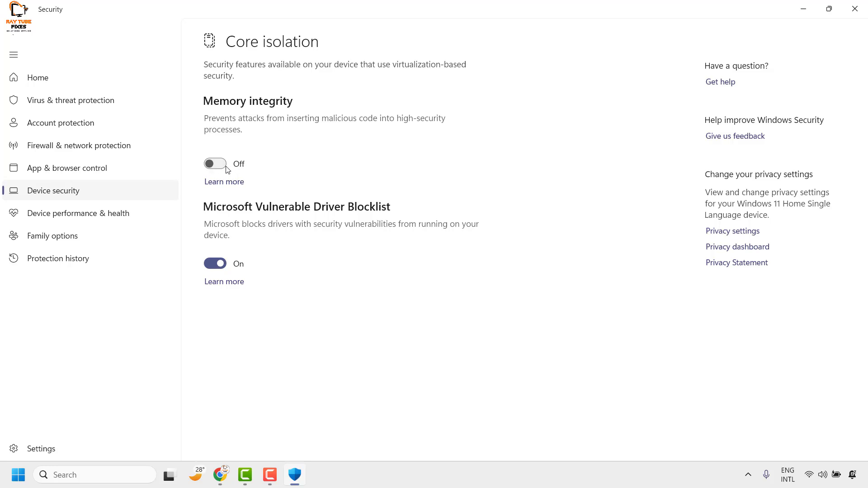
pyautogui.moveTo(222, 170)
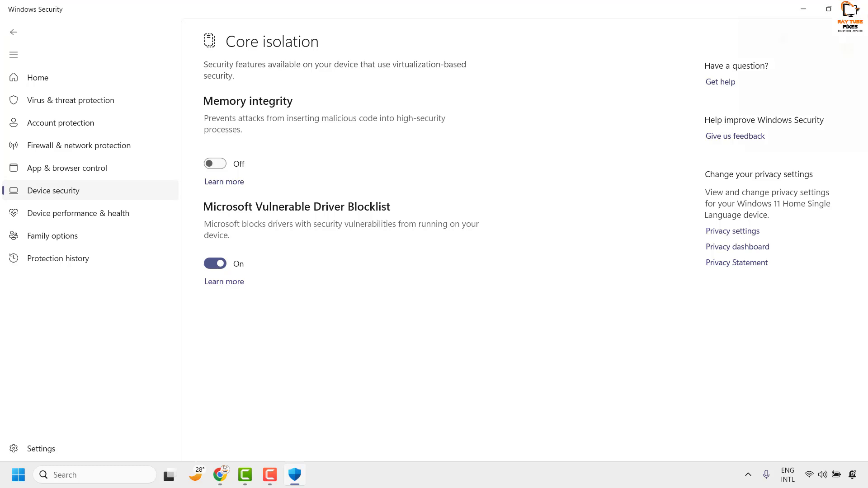
pyautogui.moveTo(599, 76)
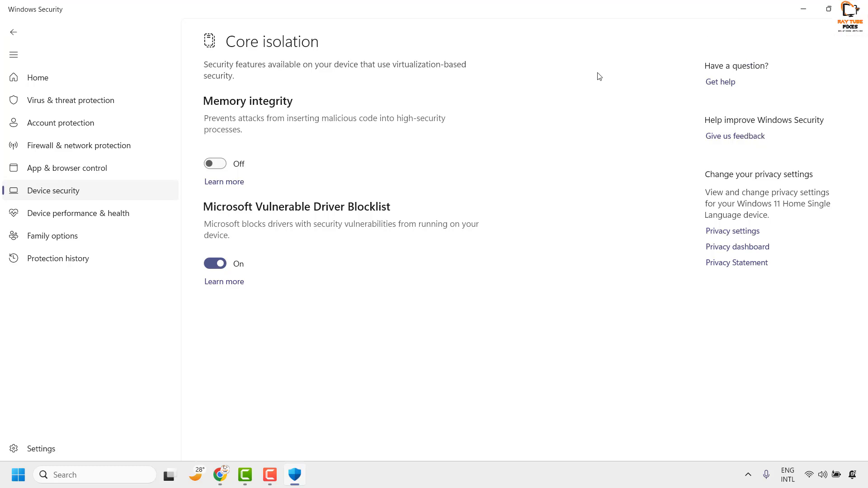